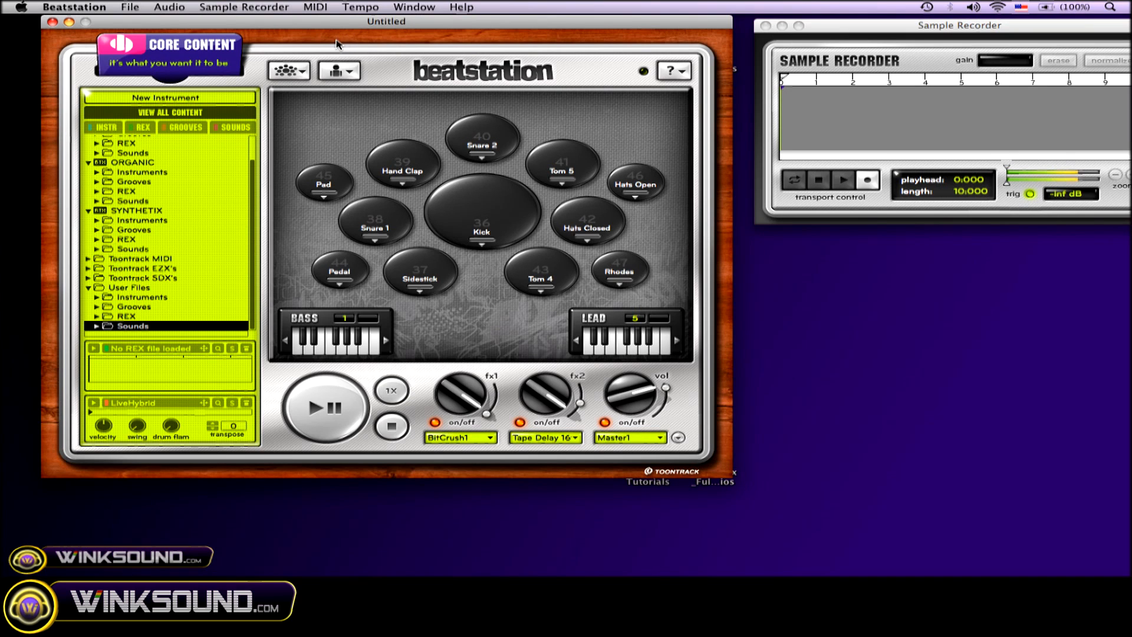
Step: Bring up the MIDI menu with its device and channel options
{"action": "left_click", "coordinate": [315, 7]}
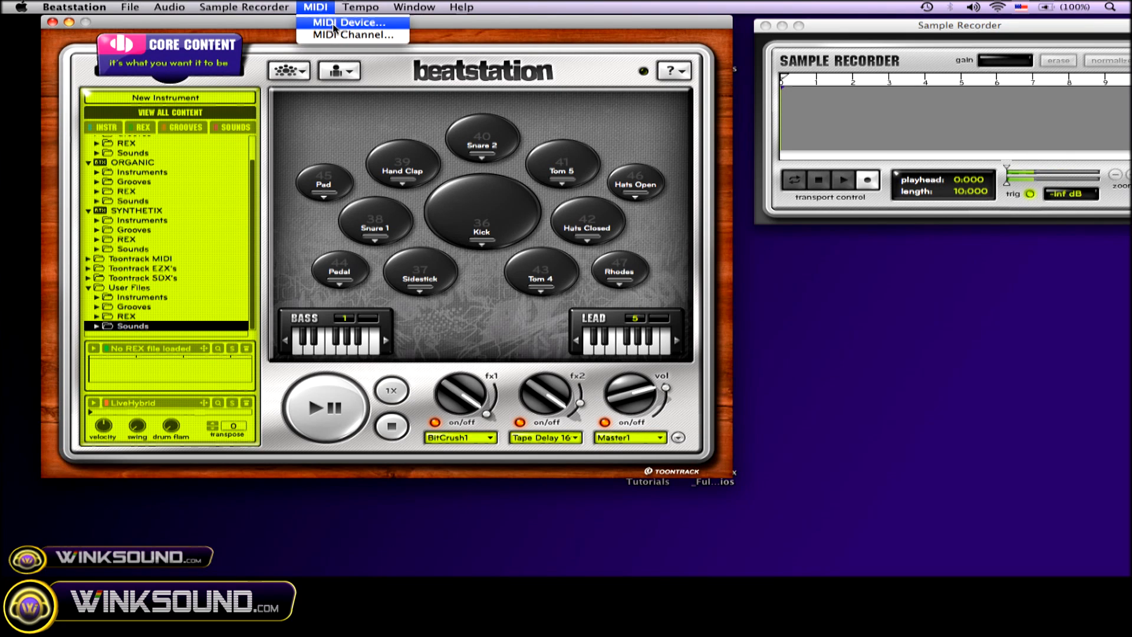
Step: Tick USB Axiom 25 Port 1 as the input in the MIDI Device dialog
{"action": "left_click", "coordinate": [350, 23]}
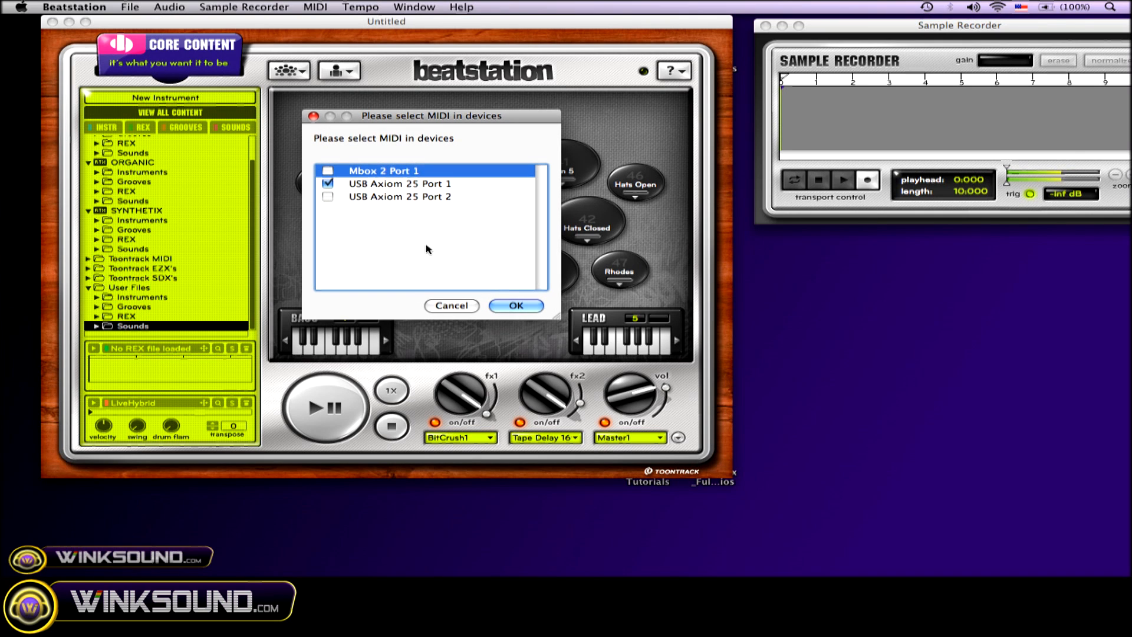
{"action": "mouse_move", "coordinate": [401, 225]}
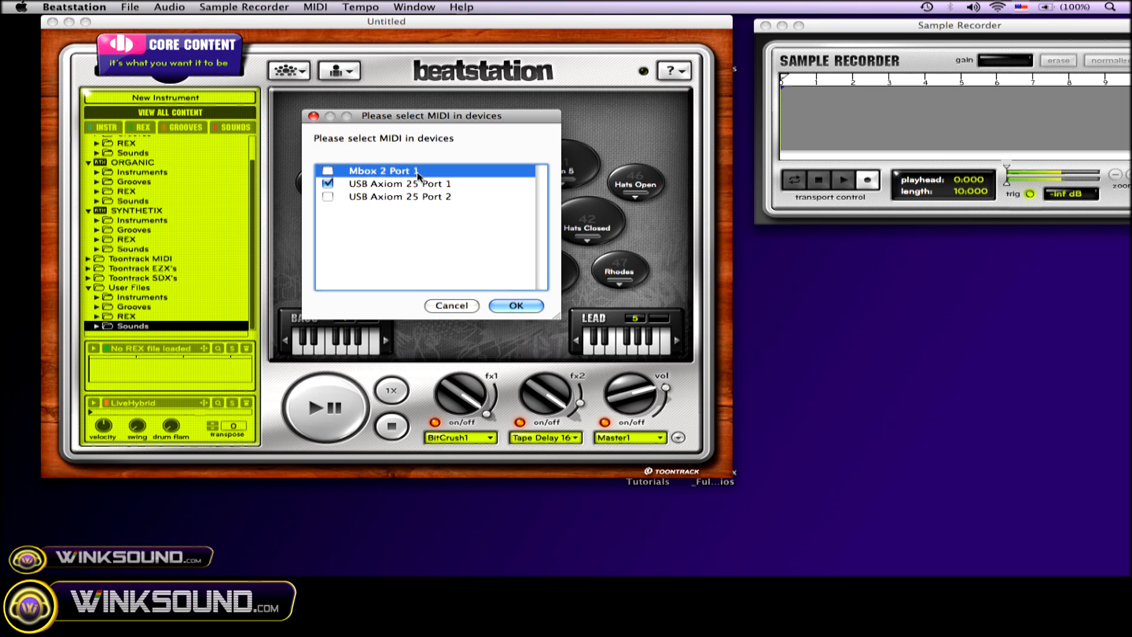
{"action": "left_click", "coordinate": [327, 184]}
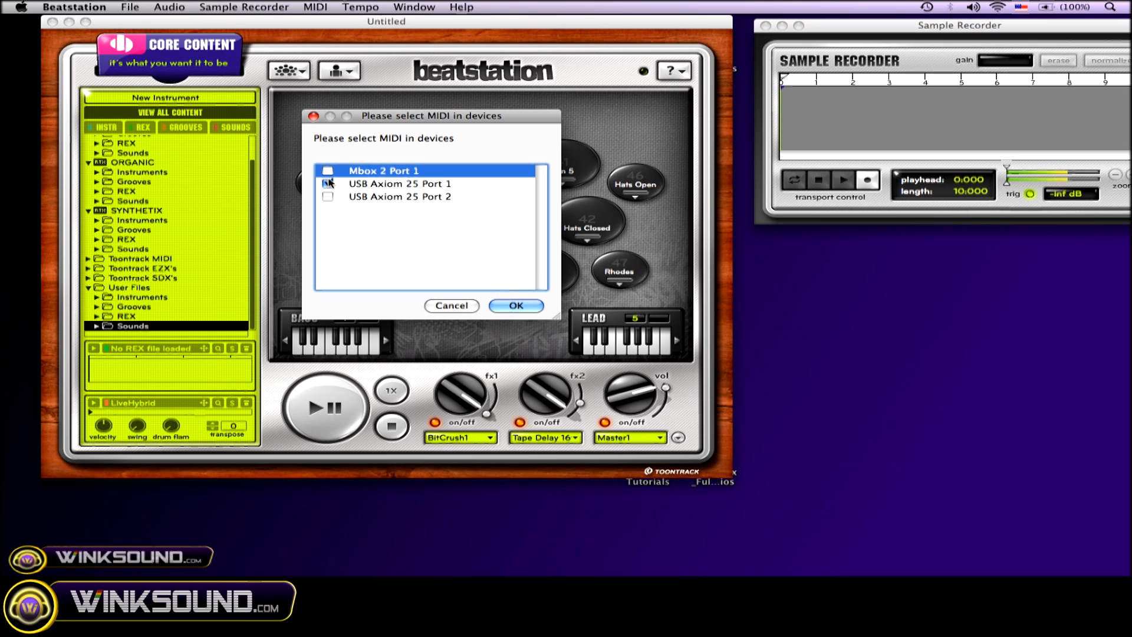
{"action": "left_click", "coordinate": [329, 182]}
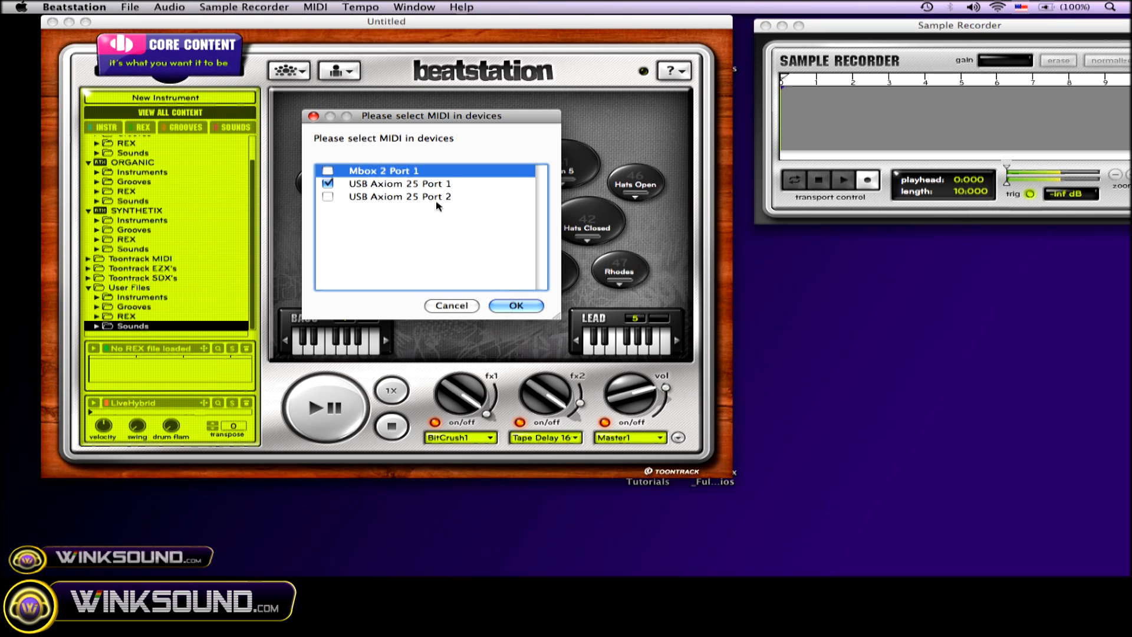
{"action": "mouse_move", "coordinate": [415, 187]}
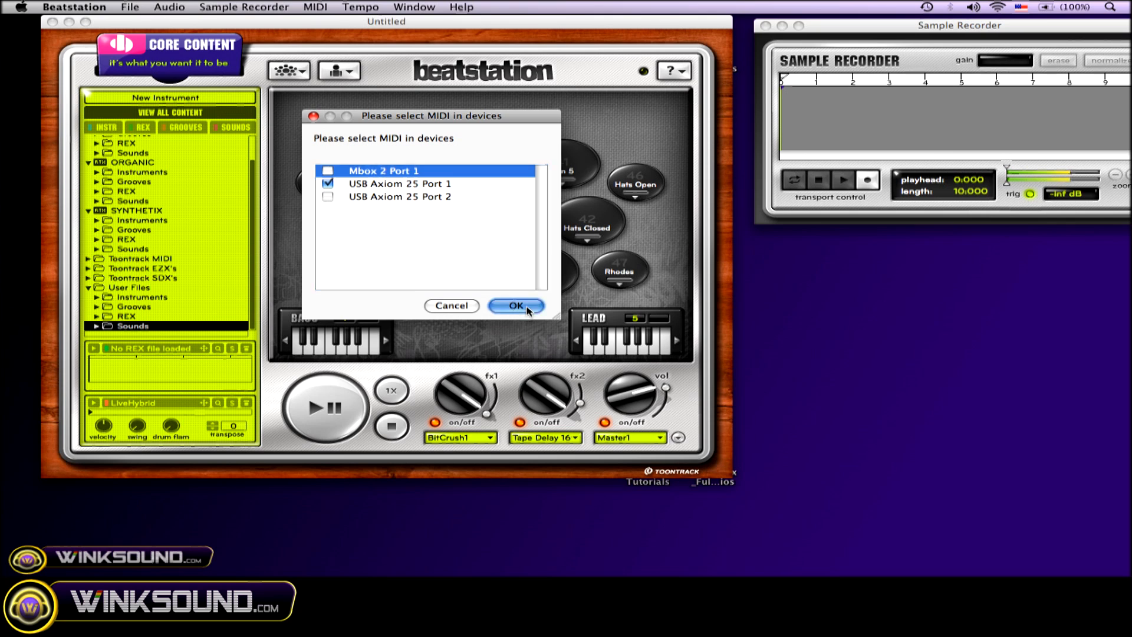
Step: Confirm the USB Axiom 25 Port 1 device and set the MIDI input channel to Omni
{"action": "left_click", "coordinate": [515, 305]}
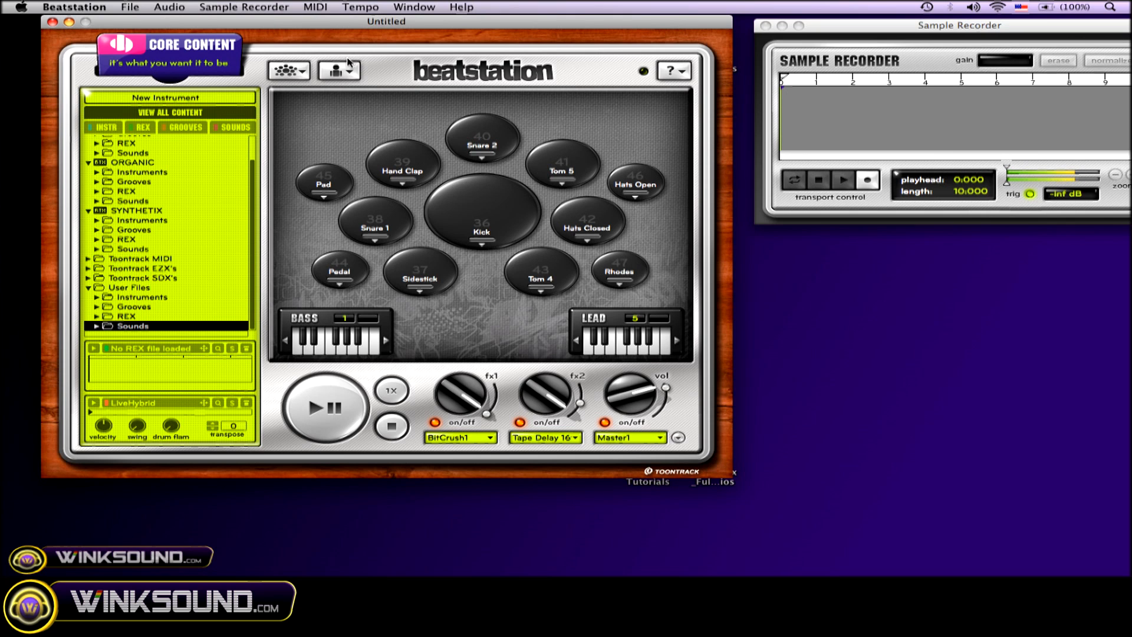
{"action": "left_click", "coordinate": [315, 7]}
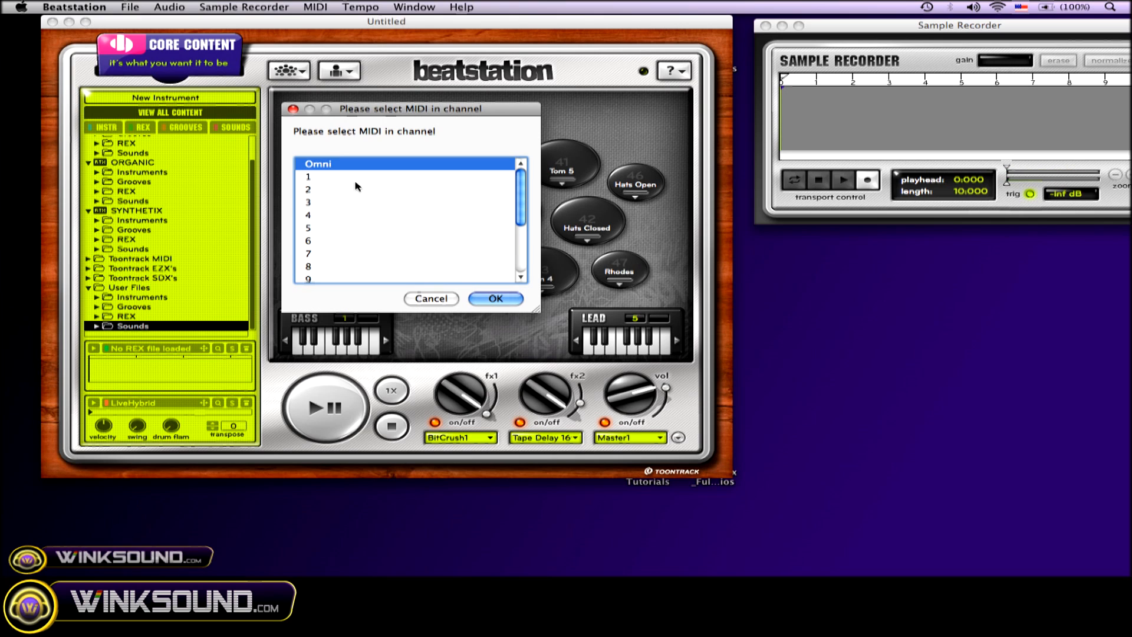
{"action": "left_click", "coordinate": [496, 298]}
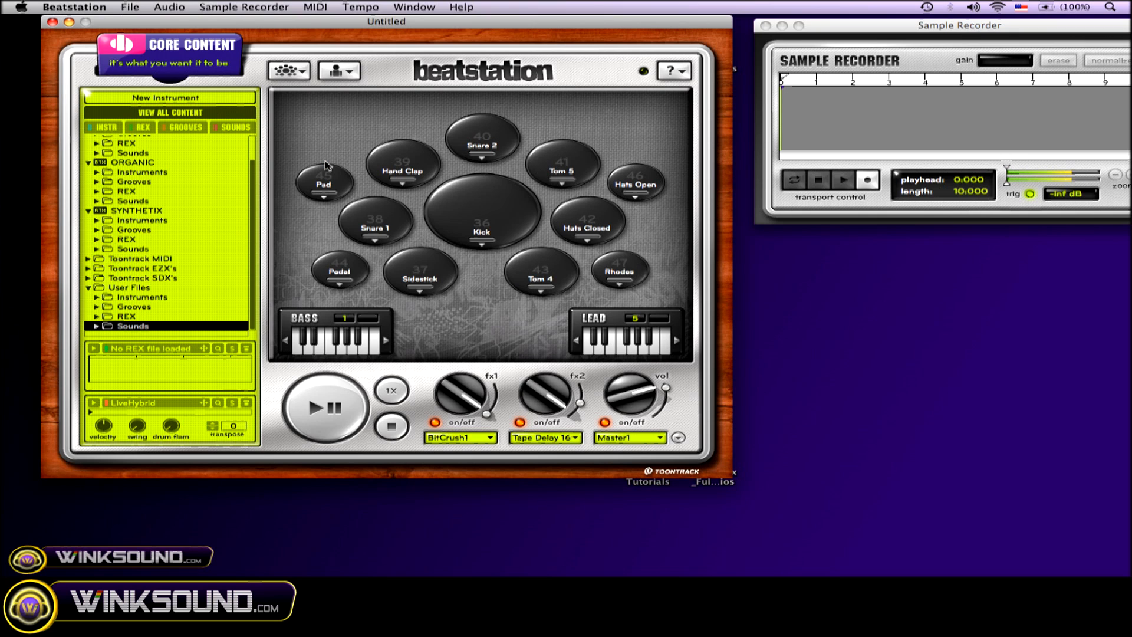
{"action": "mouse_move", "coordinate": [360, 161]}
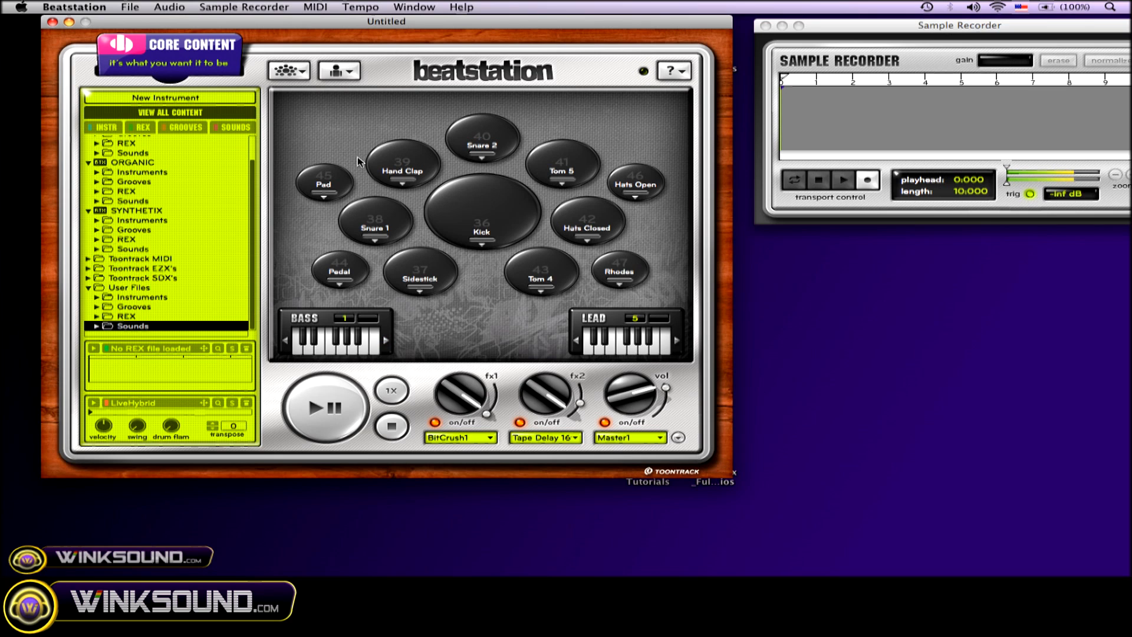
{"action": "mouse_move", "coordinate": [476, 283]}
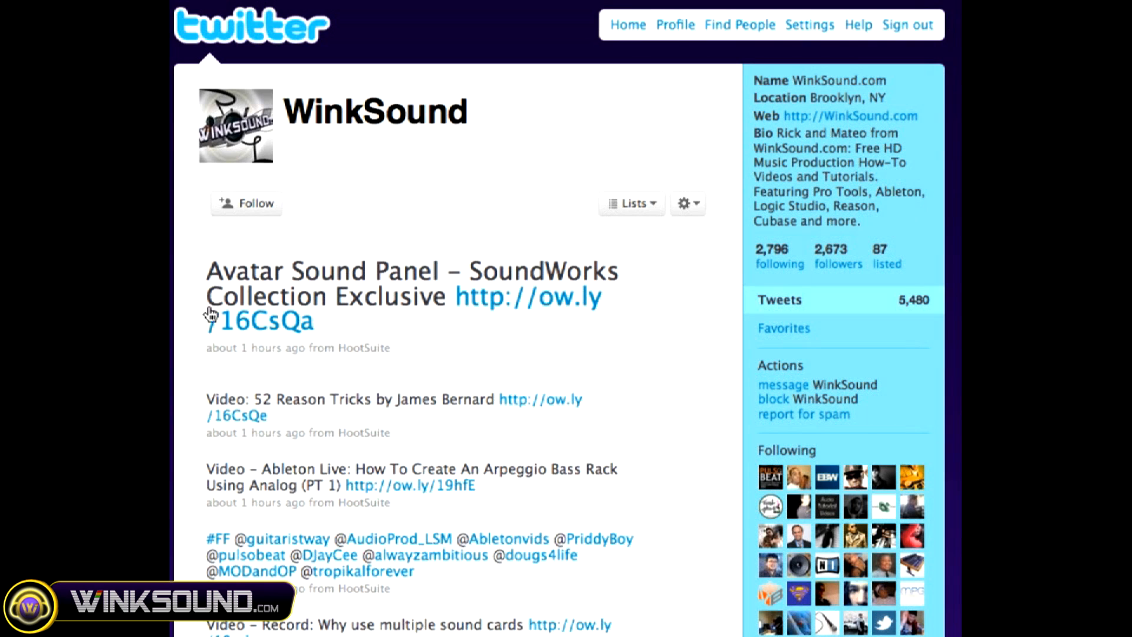
Step: Follow the WinkSound profile on Twitter
{"action": "left_click", "coordinate": [245, 203]}
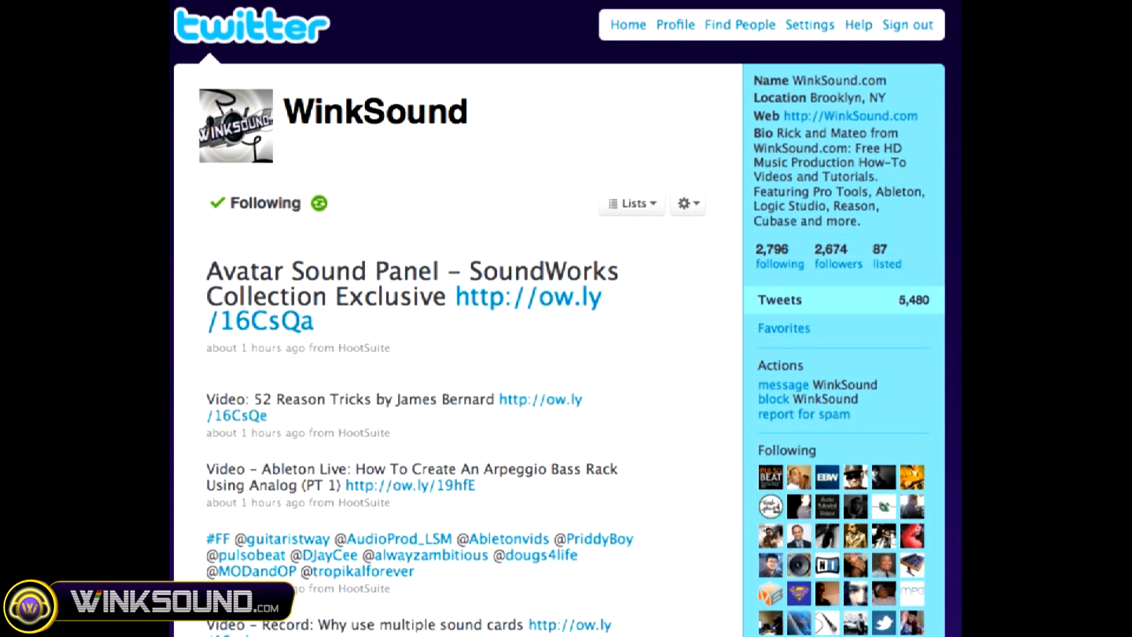